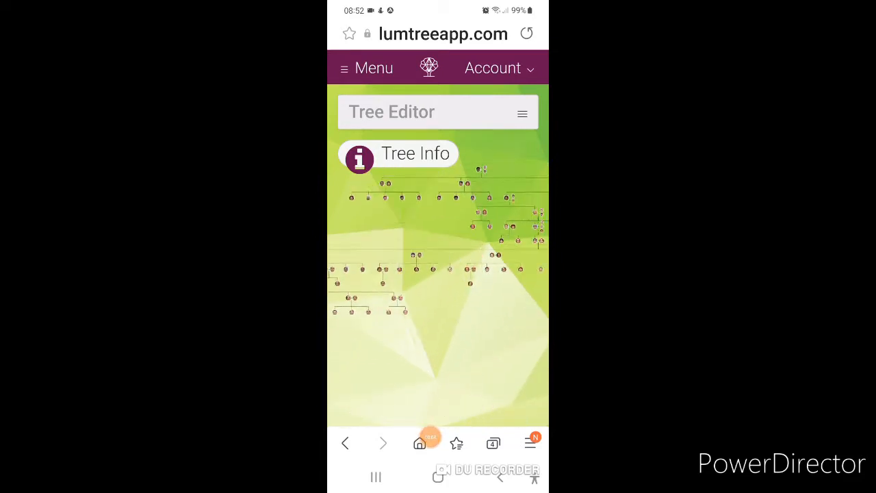
{"action": "scroll", "scroll_direction": "down", "scroll_amount": 3}
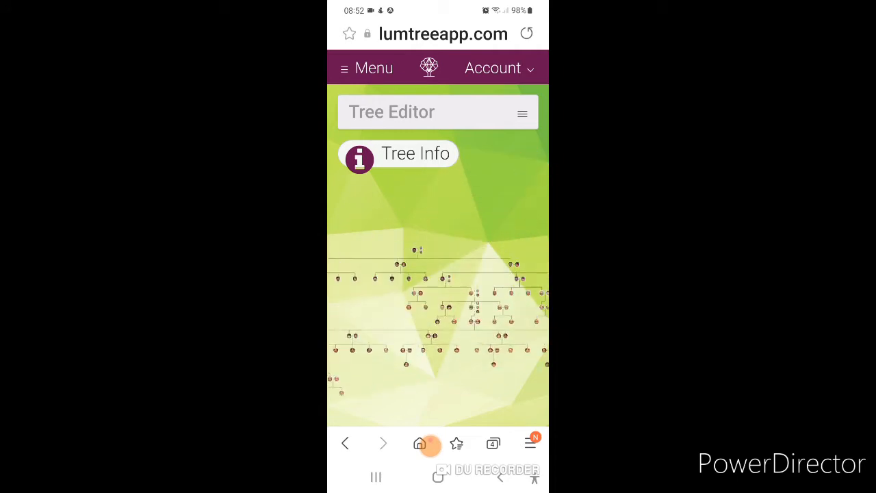
{"action": "scroll", "scroll_direction": "up", "scroll_amount": 3}
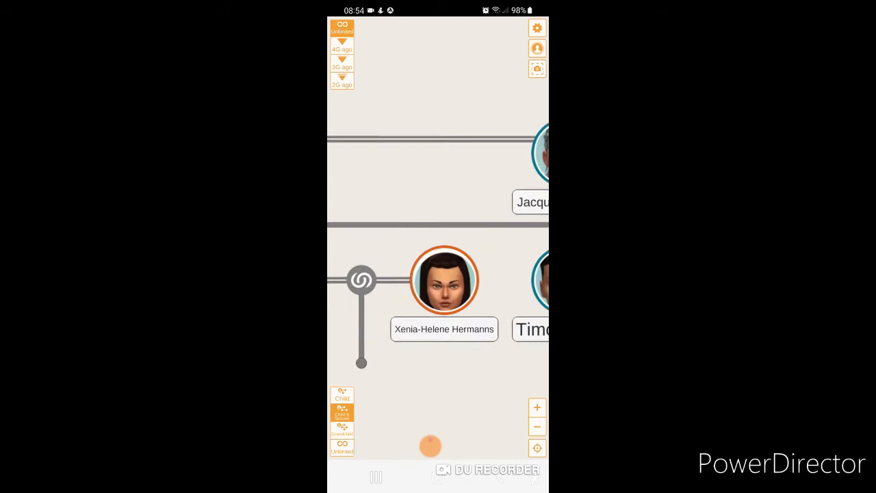
{"action": "scroll", "scroll_direction": "up", "scroll_amount": 3}
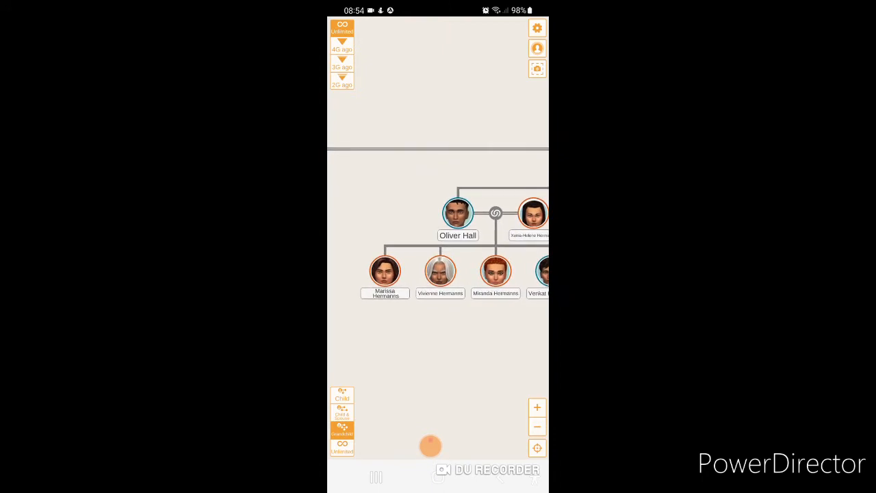
{"action": "left_click_drag", "start_coordinate": [493, 273], "coordinate": [410, 287]}
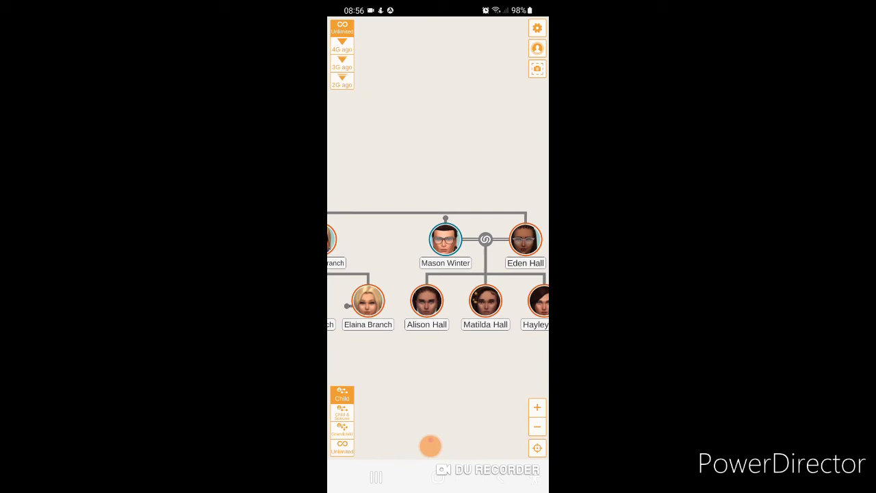
{"action": "left_click_drag", "start_coordinate": [479, 281], "coordinate": [455, 281]}
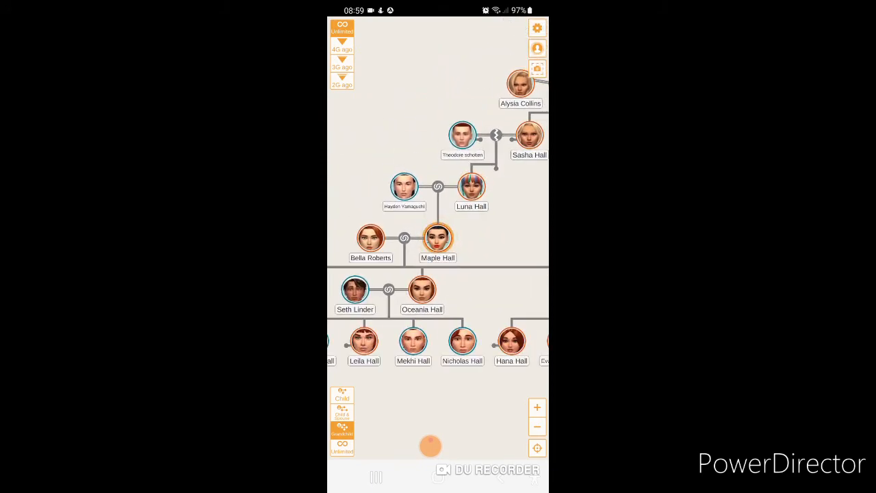
{"action": "scroll", "scroll_direction": "down", "scroll_amount": 3}
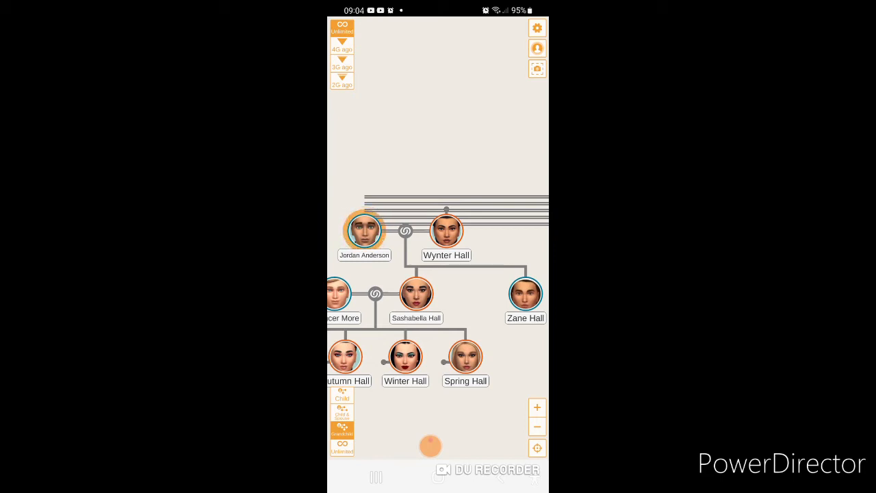
{"action": "left_click_drag", "start_coordinate": [438, 308], "coordinate": [424, 302]}
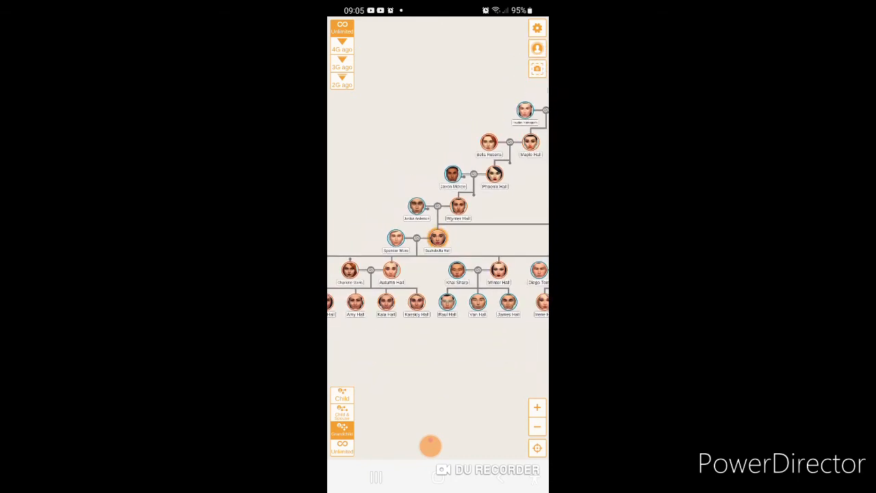
Zoom back in on Sashabella Hall's household.
{"action": "left_click_drag", "start_coordinate": [438, 205], "coordinate": [452, 213]}
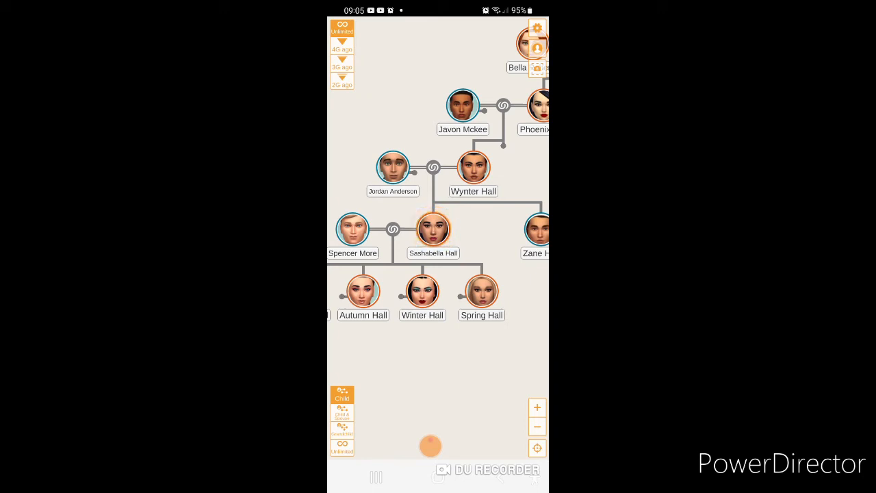
{"action": "left_click", "coordinate": [433, 229]}
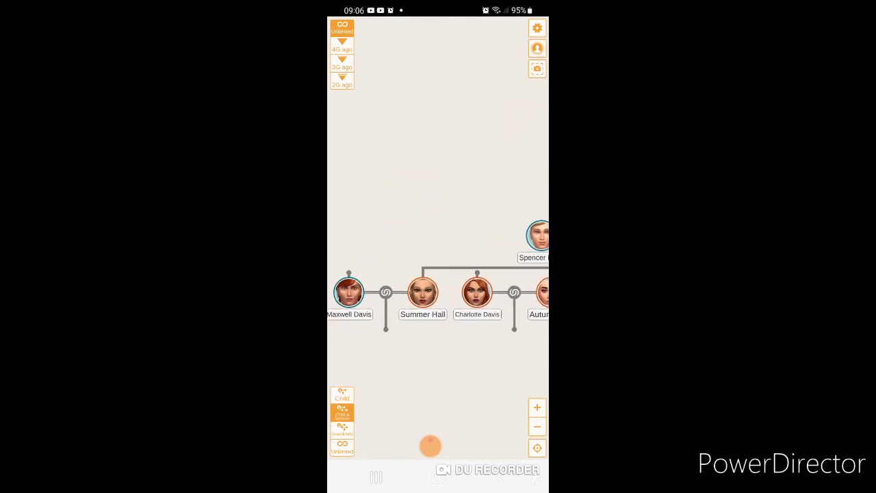
{"action": "scroll", "scroll_direction": "down", "scroll_amount": 3}
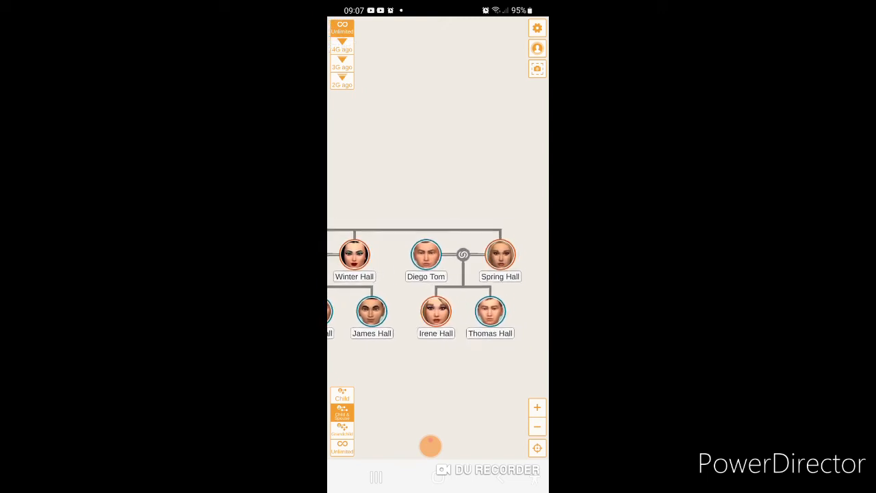
{"action": "left_click_drag", "start_coordinate": [430, 295], "coordinate": [413, 284]}
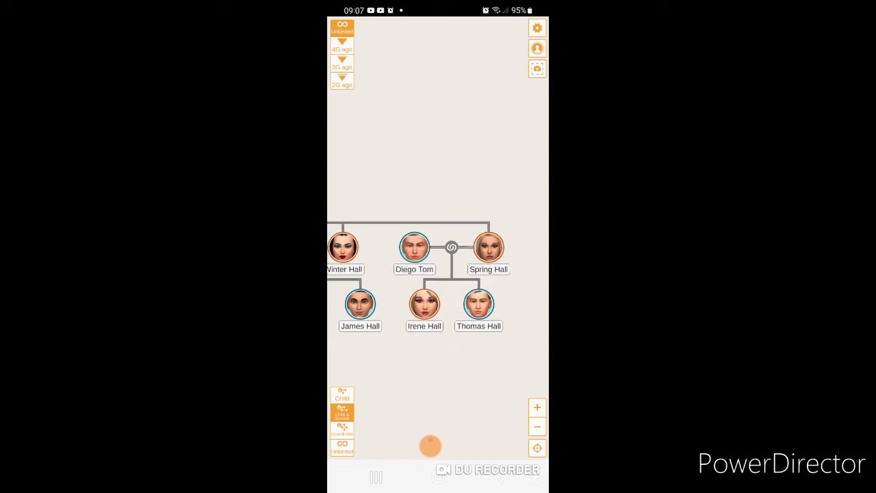
{"action": "left_click_drag", "start_coordinate": [410, 287], "coordinate": [527, 260]}
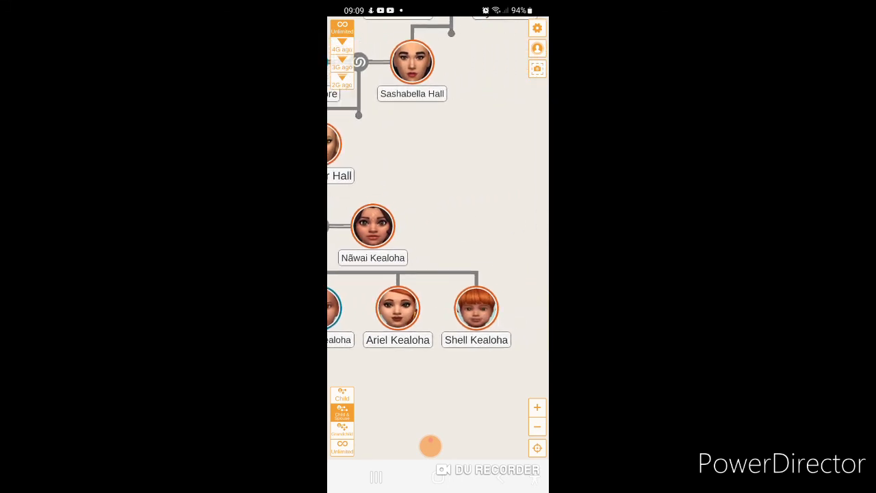
{"action": "scroll", "scroll_direction": "down", "scroll_amount": 3}
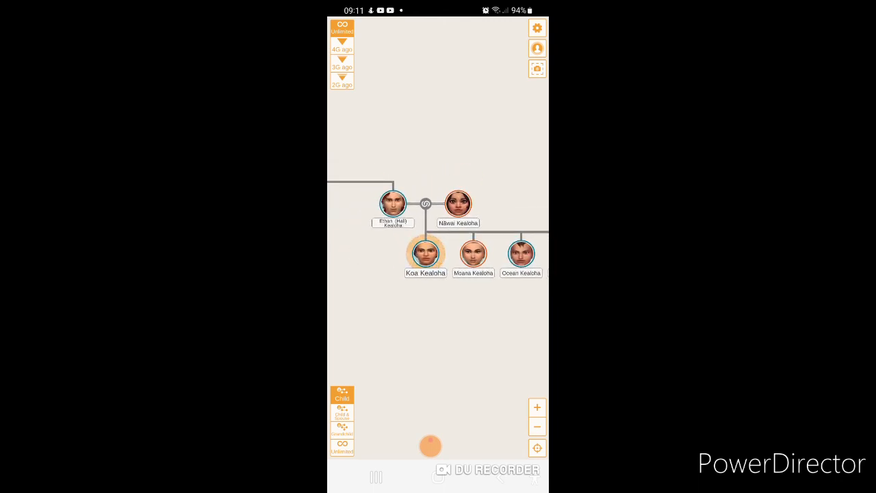
{"action": "left_click", "coordinate": [430, 446]}
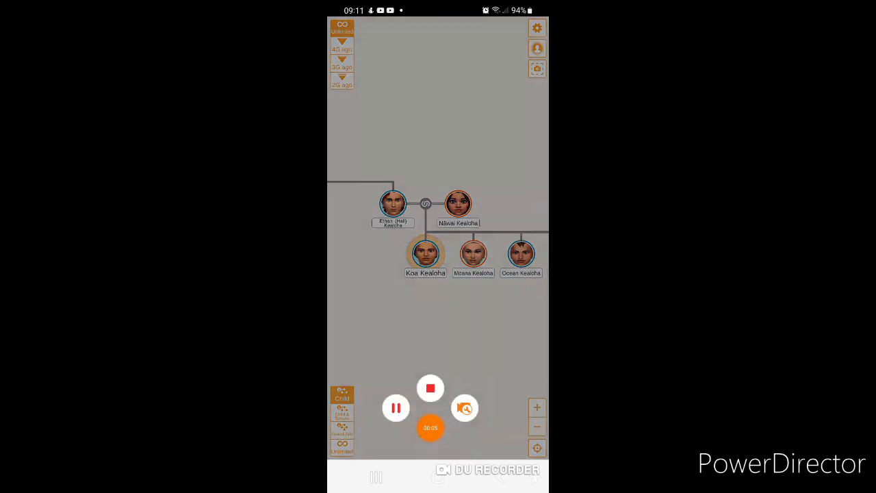